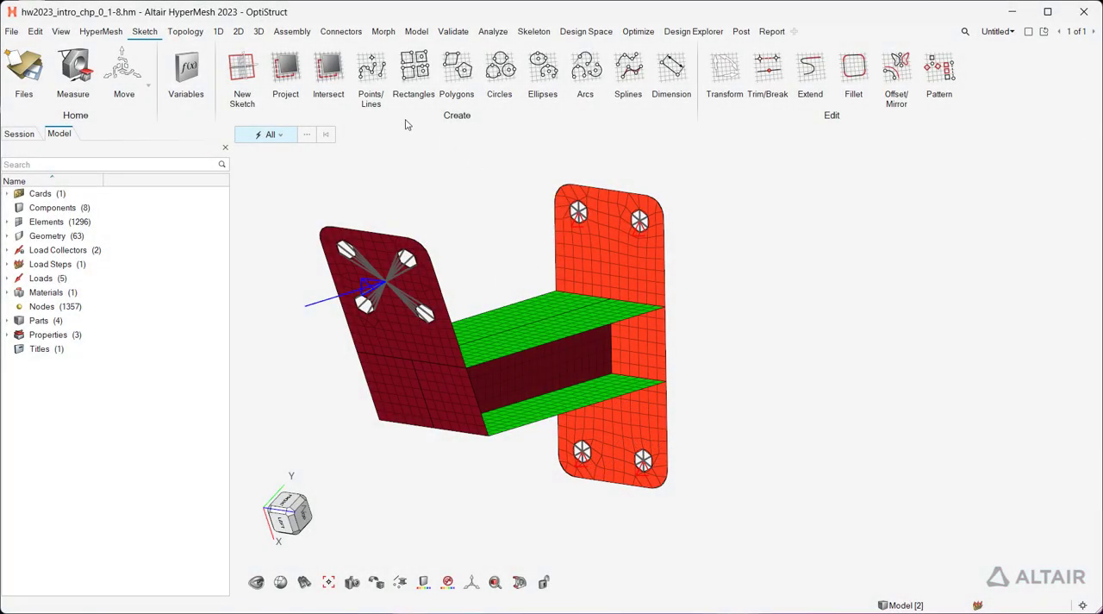
# Launch the HyperWorks online help from the File menu
pyautogui.click(11, 33)
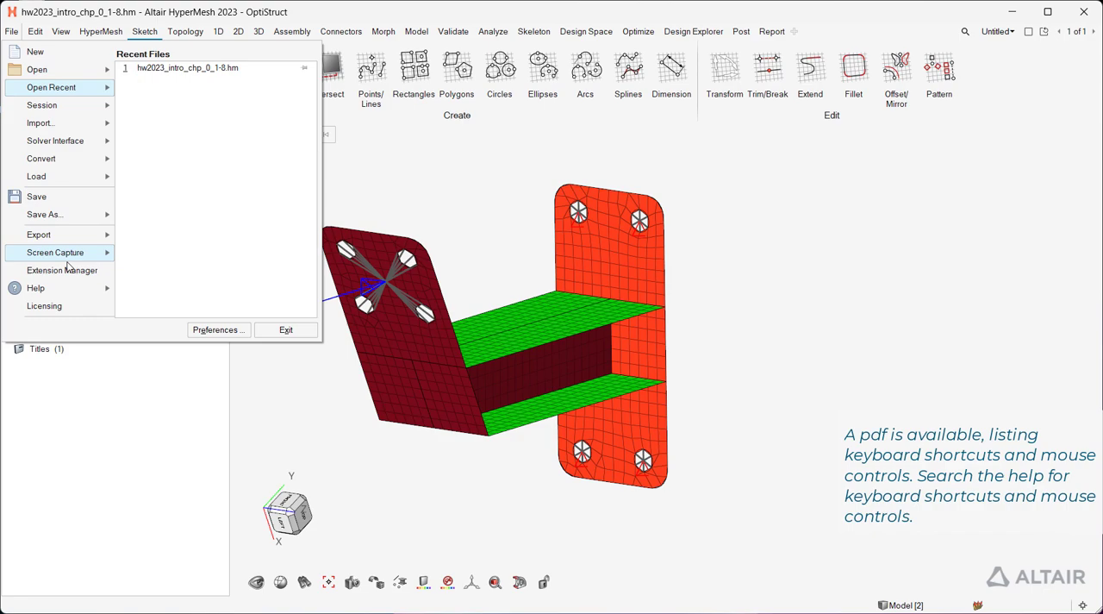
pyautogui.click(35, 287)
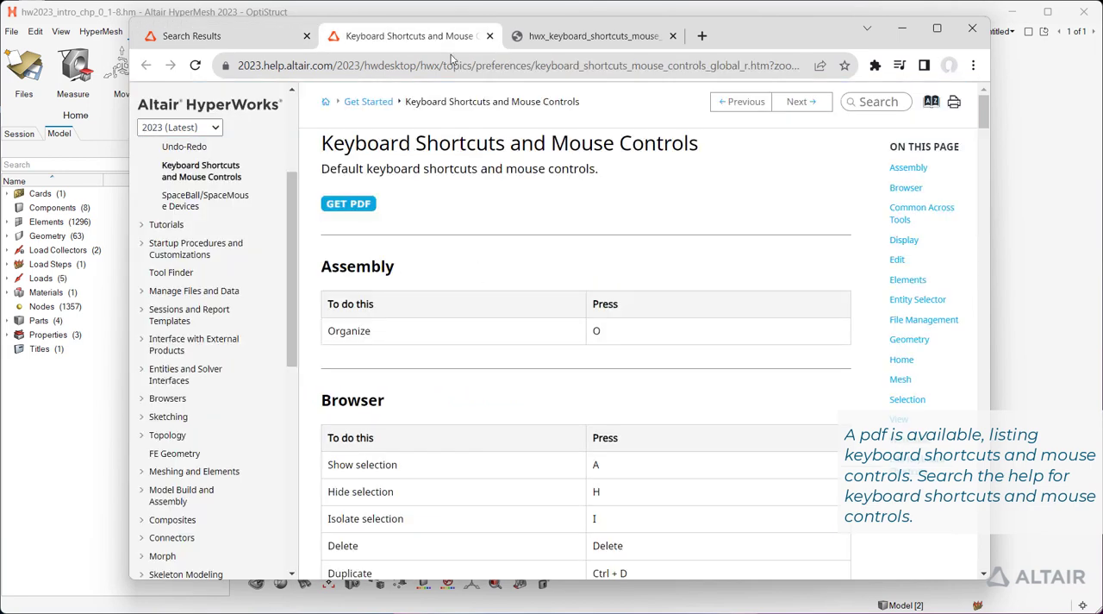
pyautogui.moveTo(324, 211)
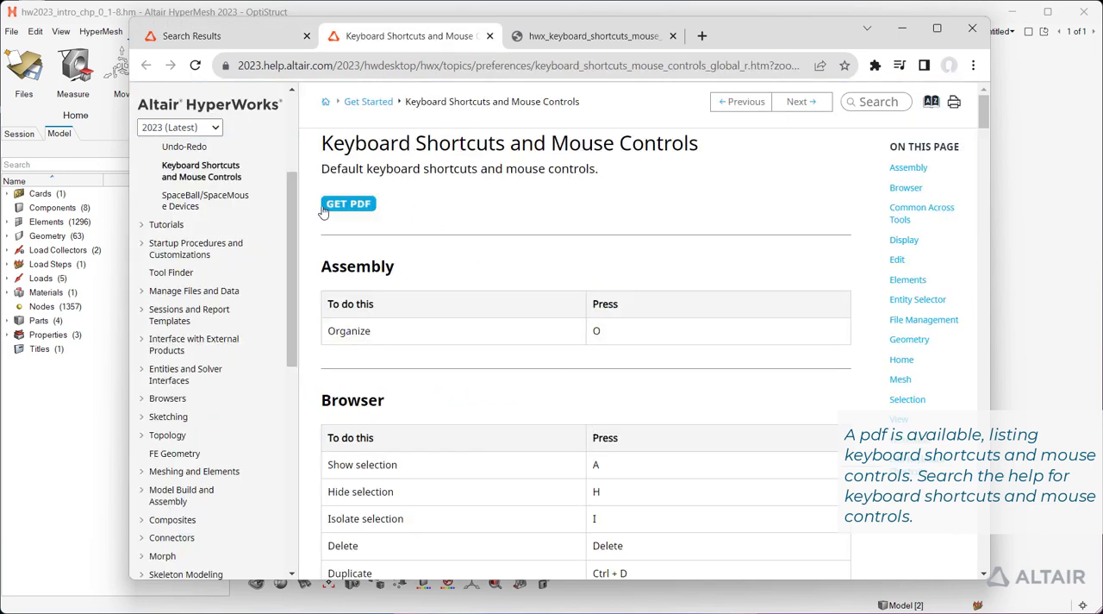
# Download the Keyboard Shortcuts and Mouse Controls help page as a PDF
pyautogui.click(347, 203)
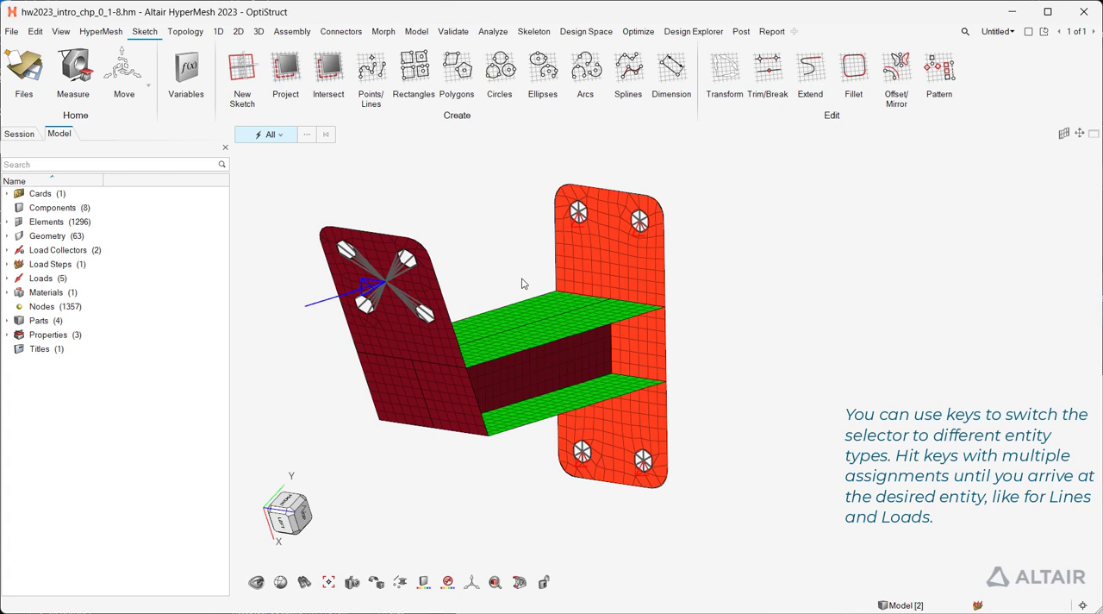
pyautogui.press('n')
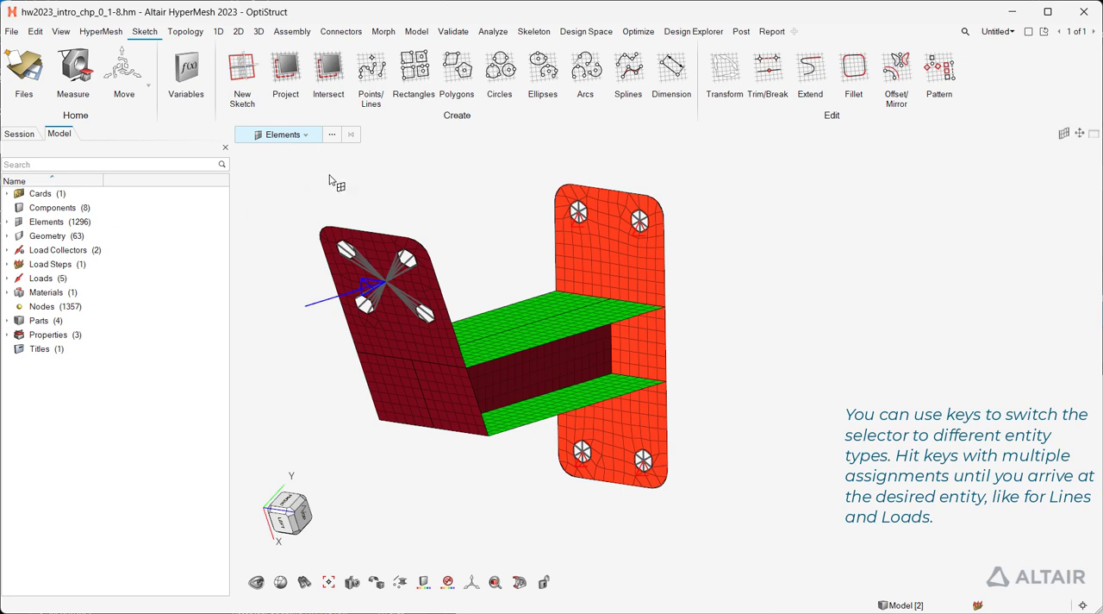
pyautogui.press('l')
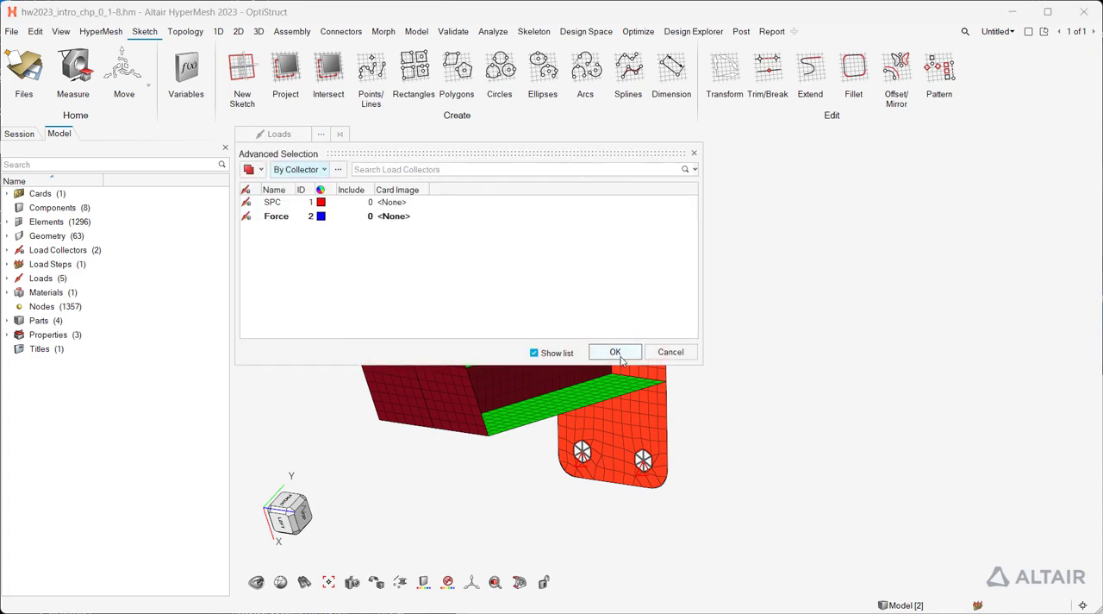
pyautogui.click(615, 352)
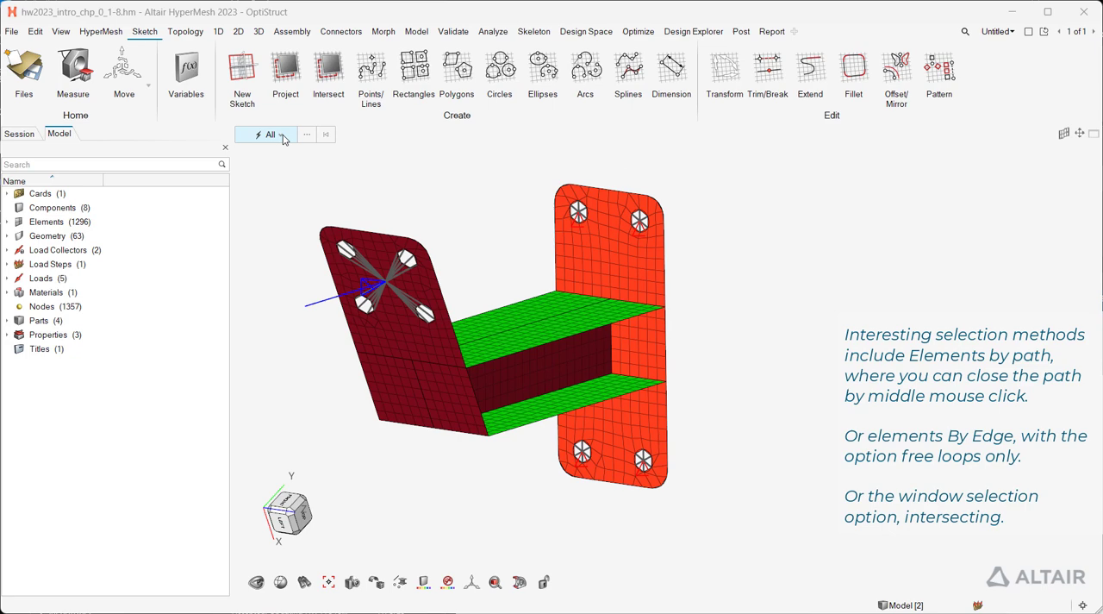
# Select elements By Path through Advanced Selection with Fill Path Loops turned on
pyautogui.click(284, 135)
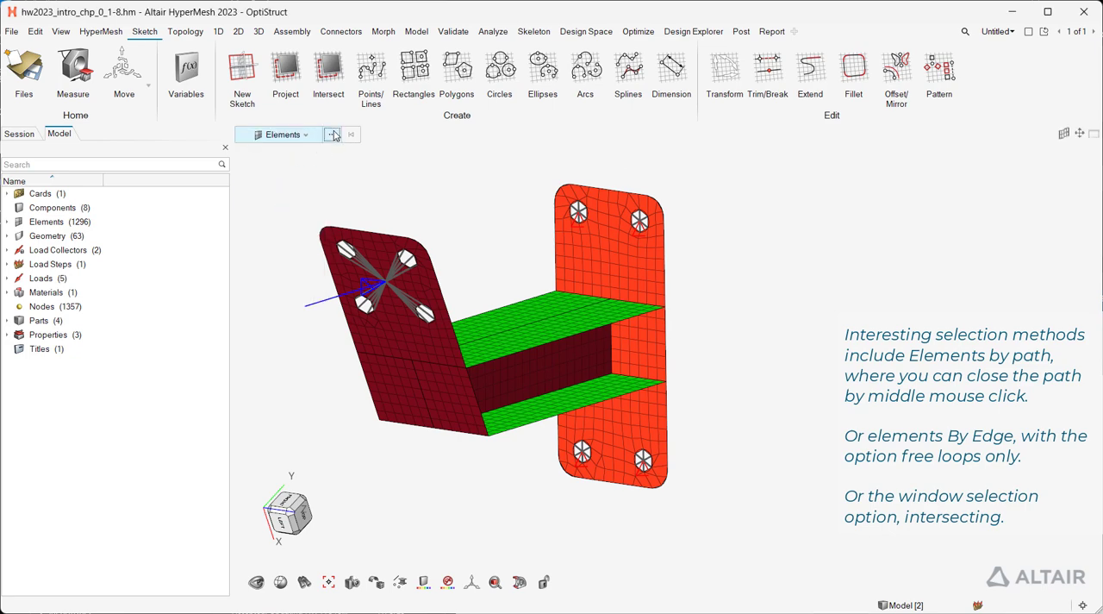
pyautogui.click(336, 135)
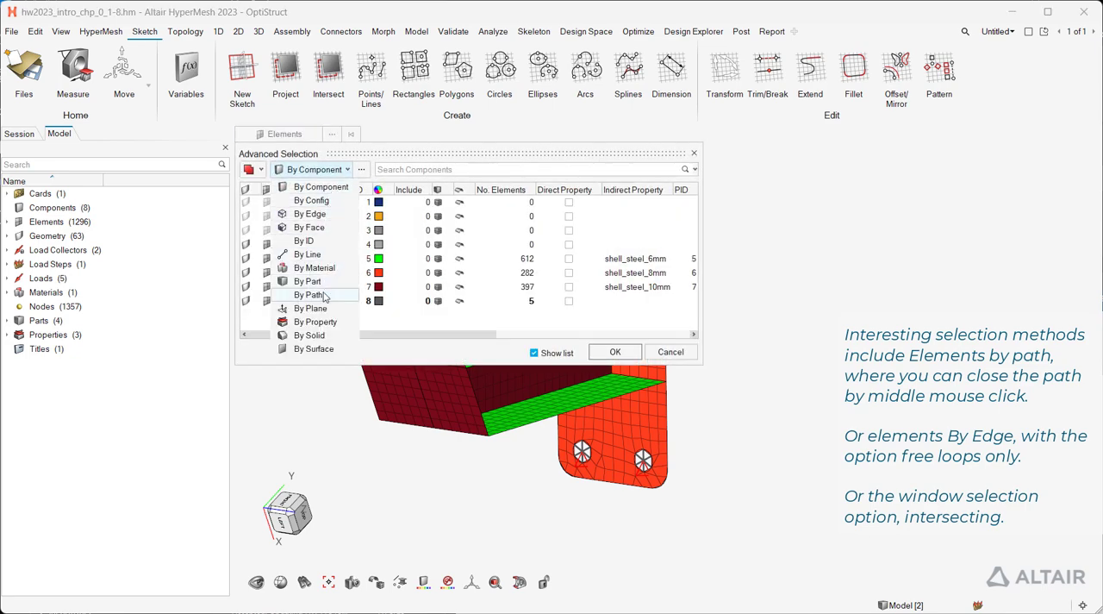
pyautogui.click(306, 294)
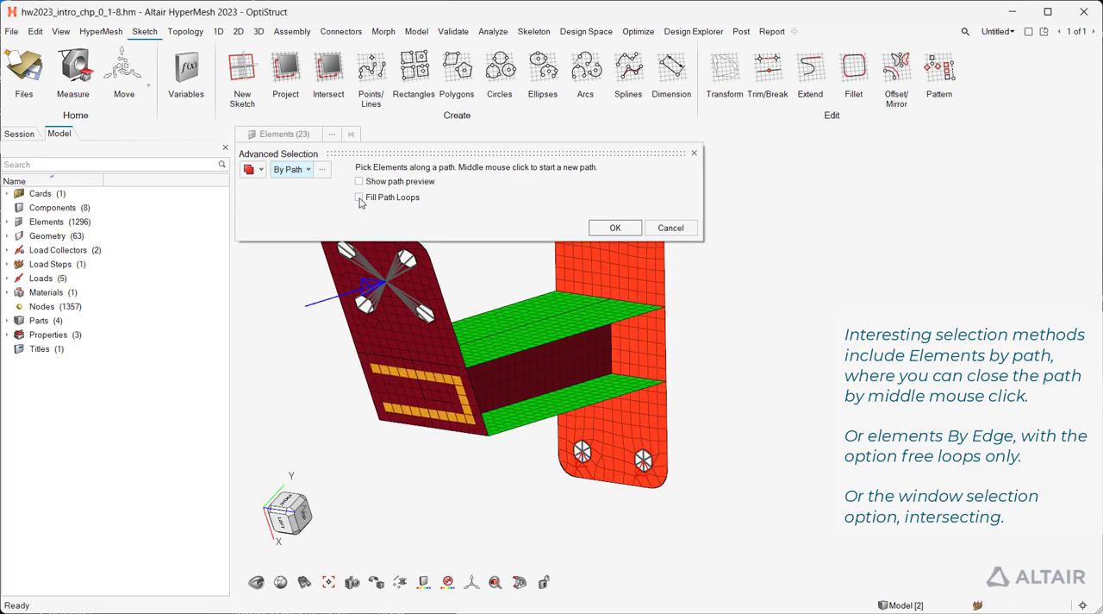
pyautogui.click(358, 197)
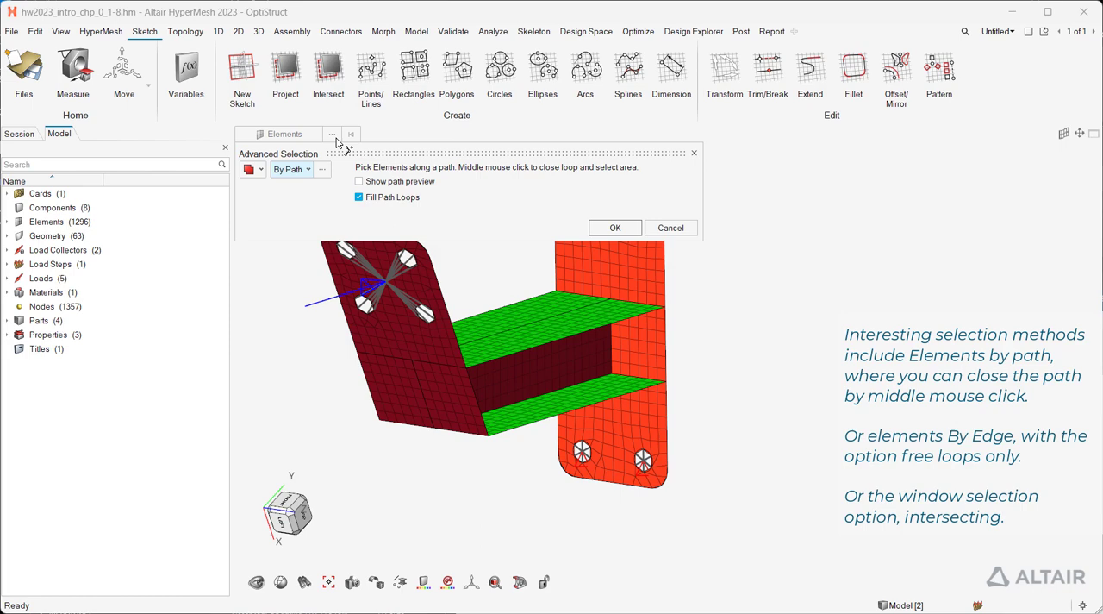
pyautogui.click(290, 169)
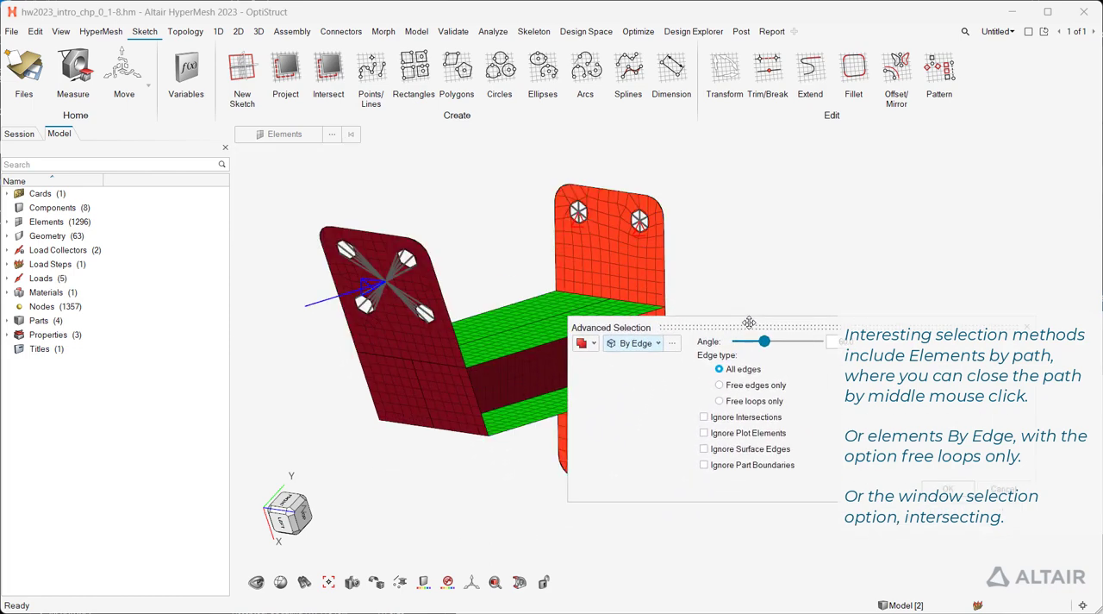
# Pick plate-edge elements By Edge, then window-select 83 elements across the orange plate and flanges
pyautogui.click(482, 413)
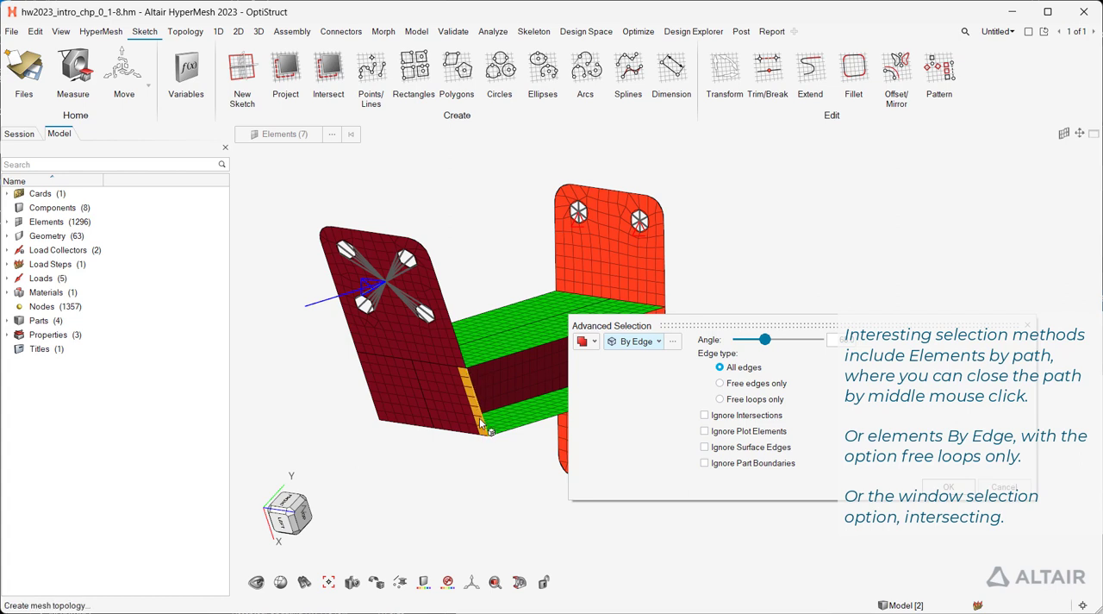
pyautogui.click(719, 398)
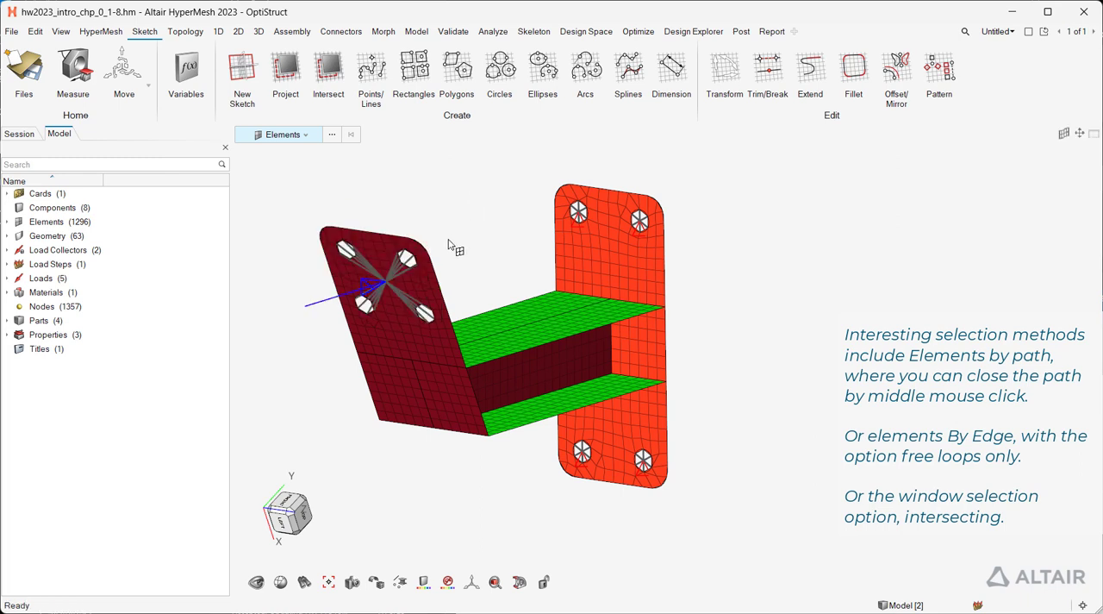
pyautogui.moveTo(547, 237); pyautogui.dragTo(685, 284)
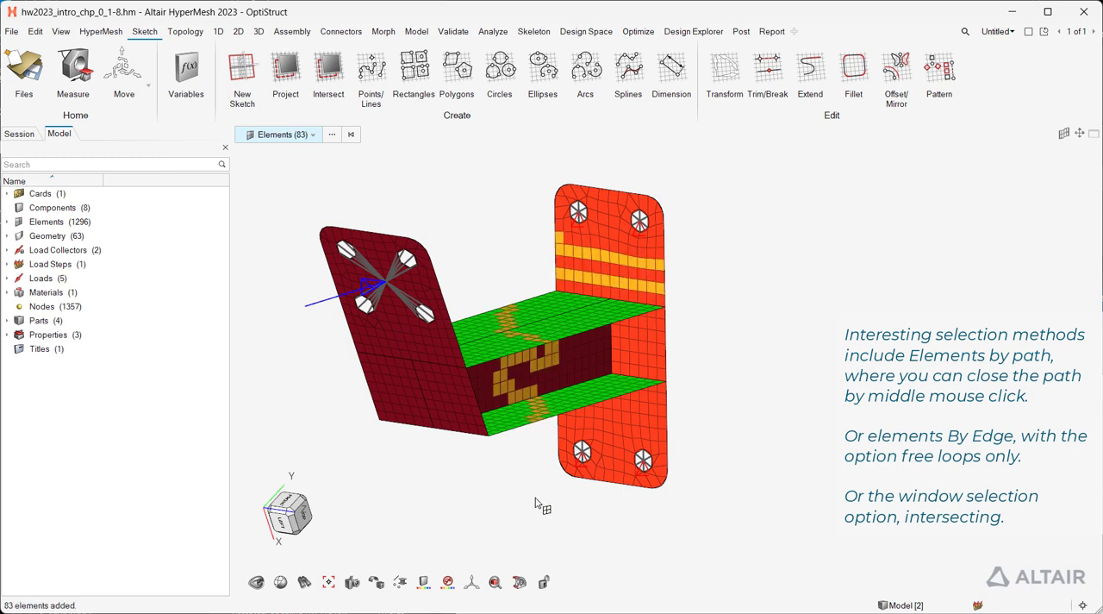
pyautogui.moveTo(481, 266)
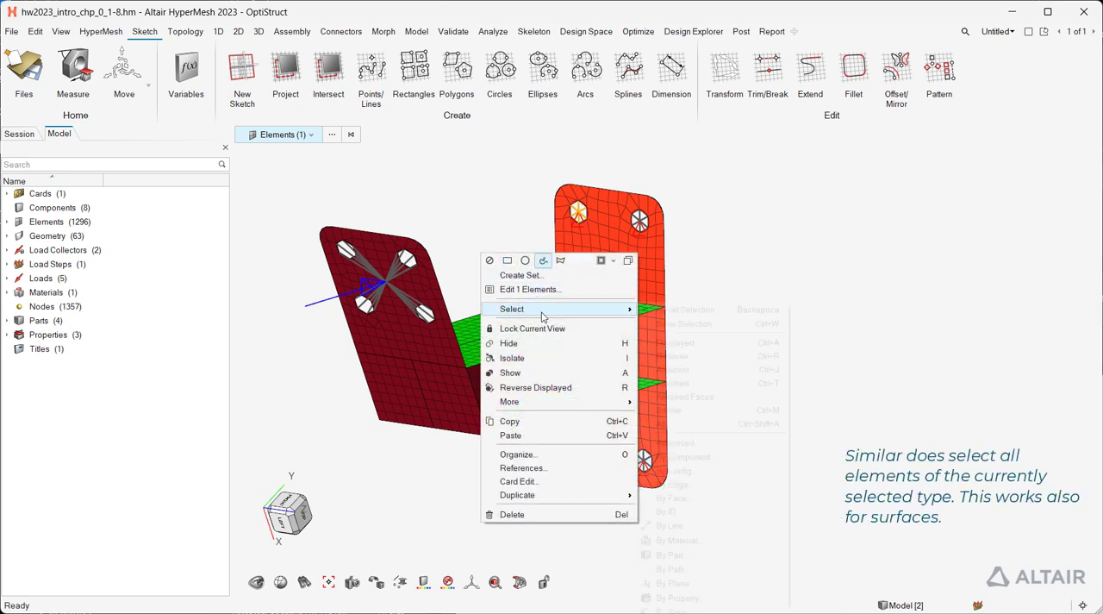
# Apply Select Similar to the picked element, then to the picked surface
pyautogui.click(512, 309)
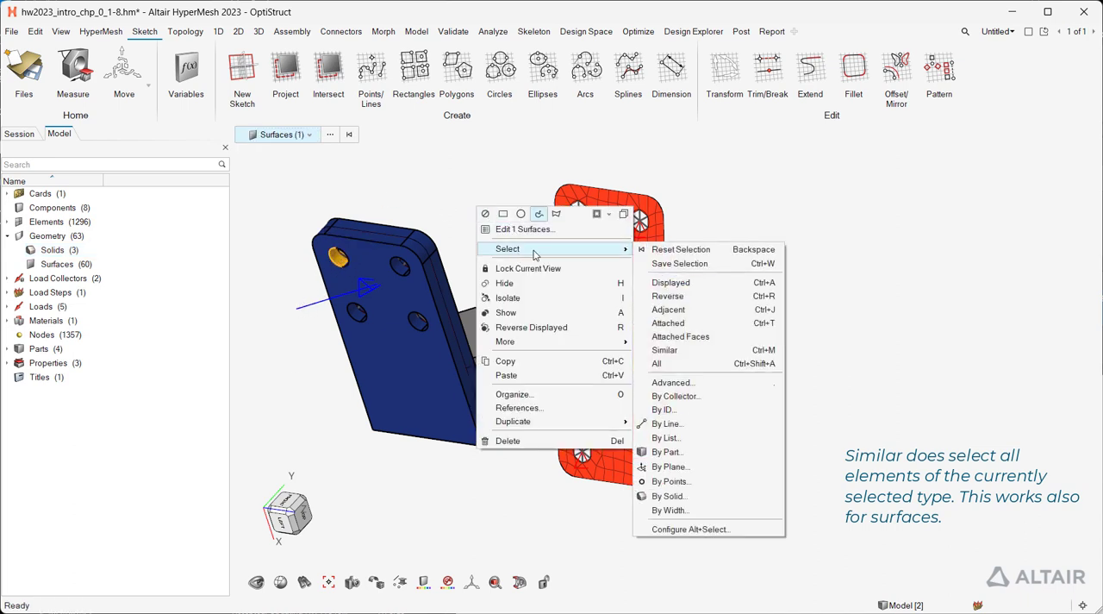
pyautogui.click(656, 350)
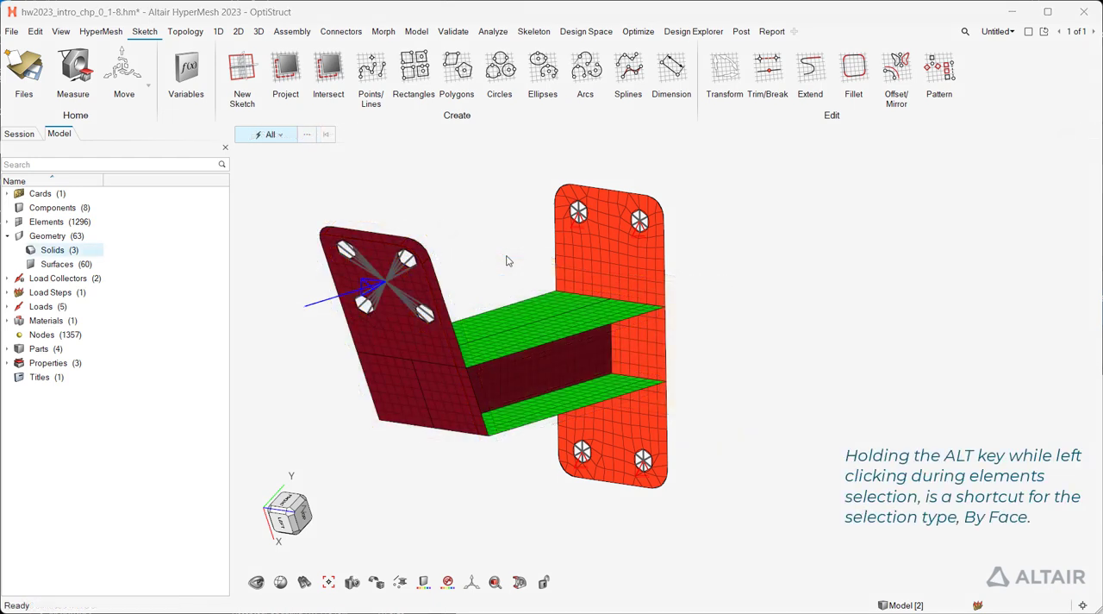
# Set the selector's entity type to Elements from the dropdown
pyautogui.click(270, 134)
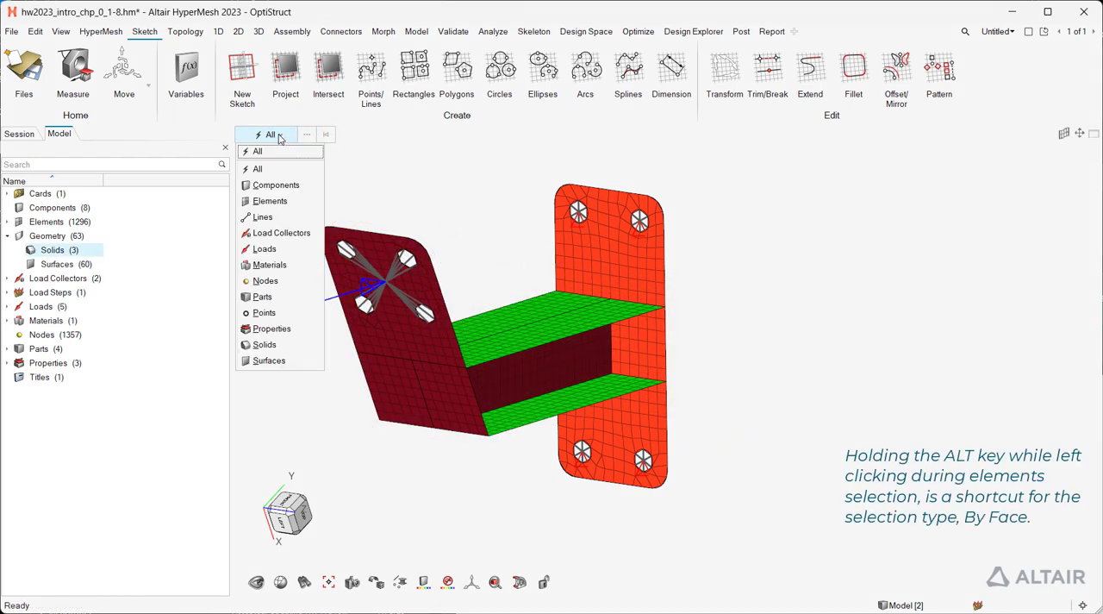
pyautogui.click(269, 200)
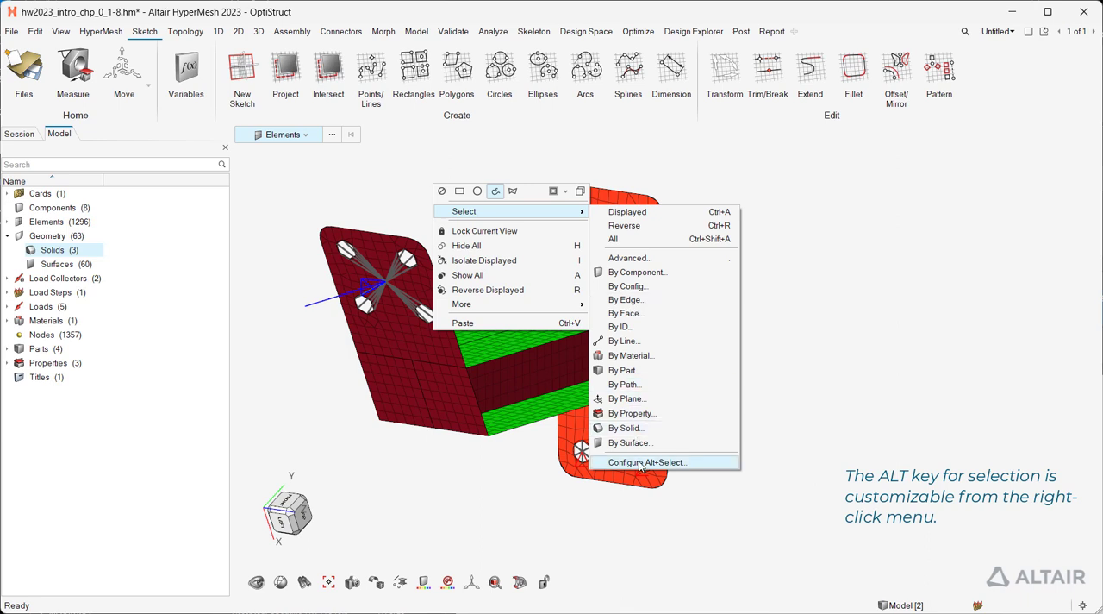
# Review the Configure Alt+Select settings, then invoke quick element selection with the comma key
pyautogui.click(643, 462)
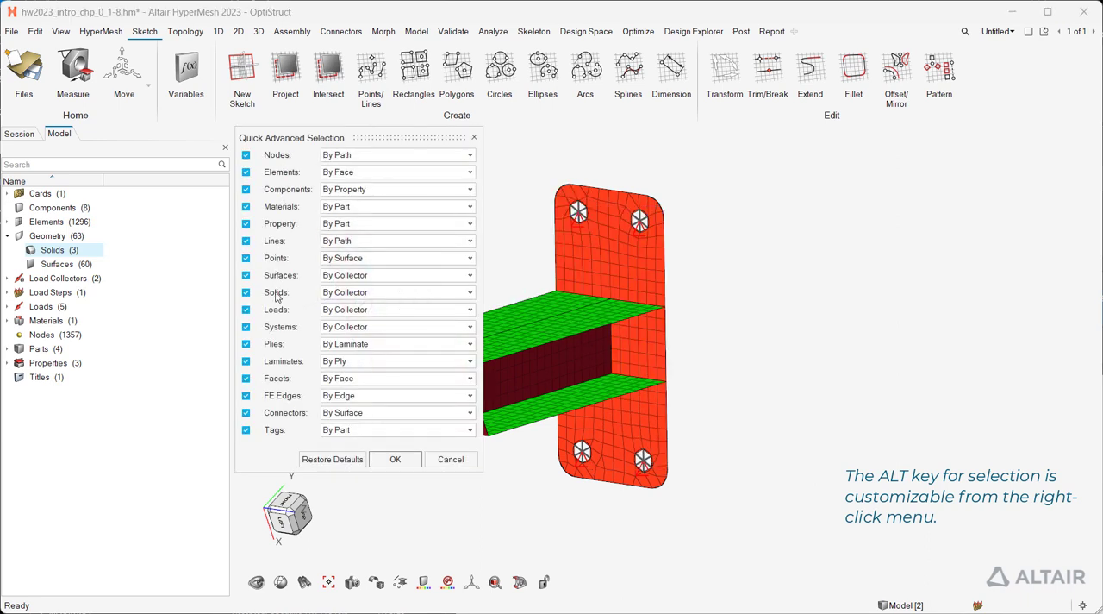
pyautogui.click(470, 172)
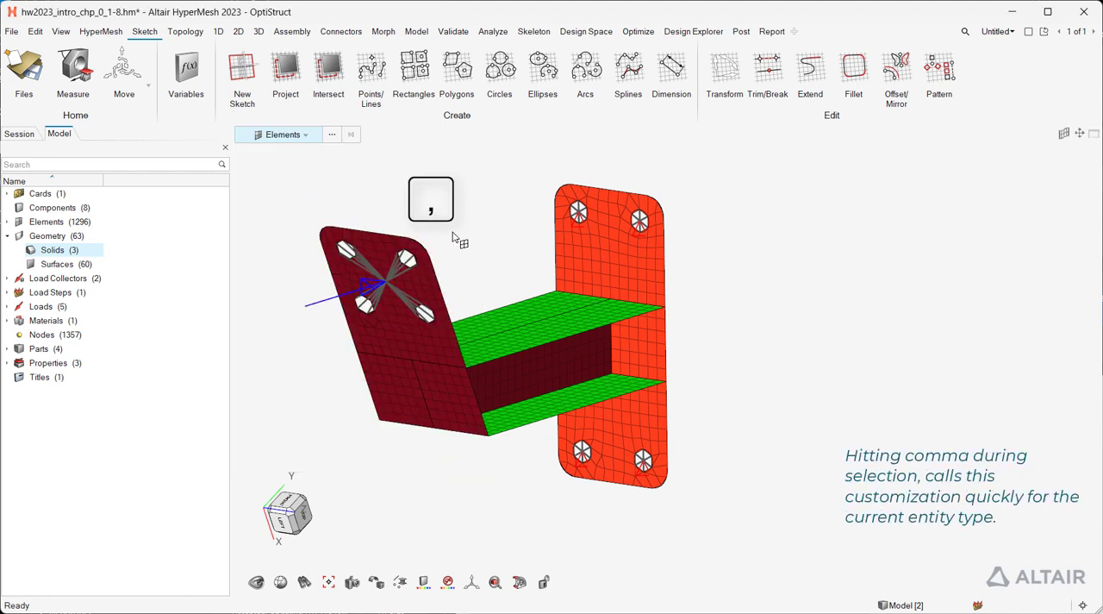
pyautogui.press('comma')
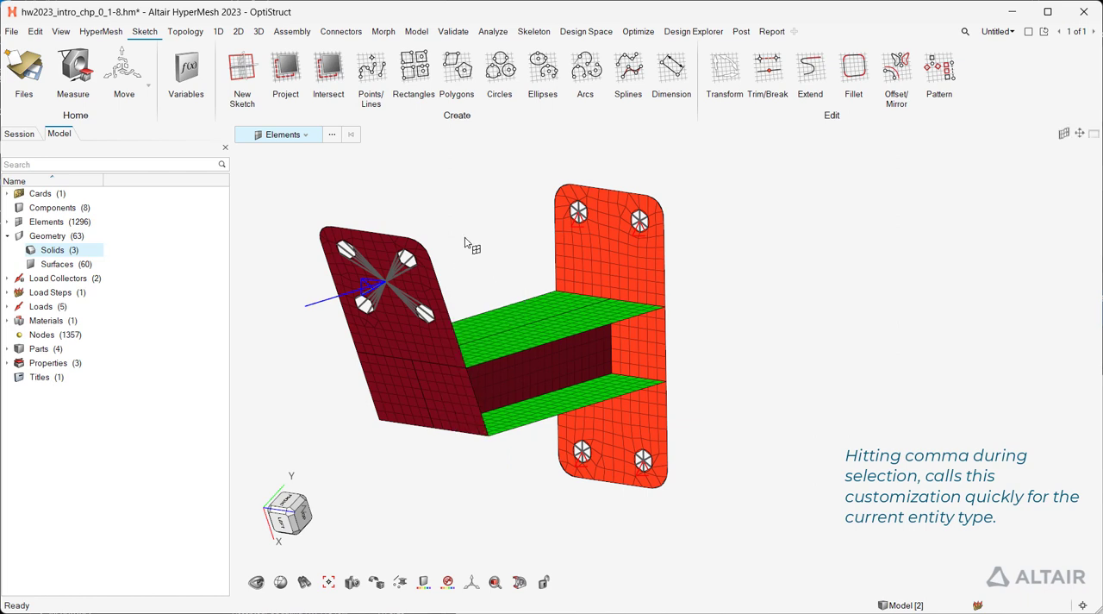
pyautogui.press('comma')
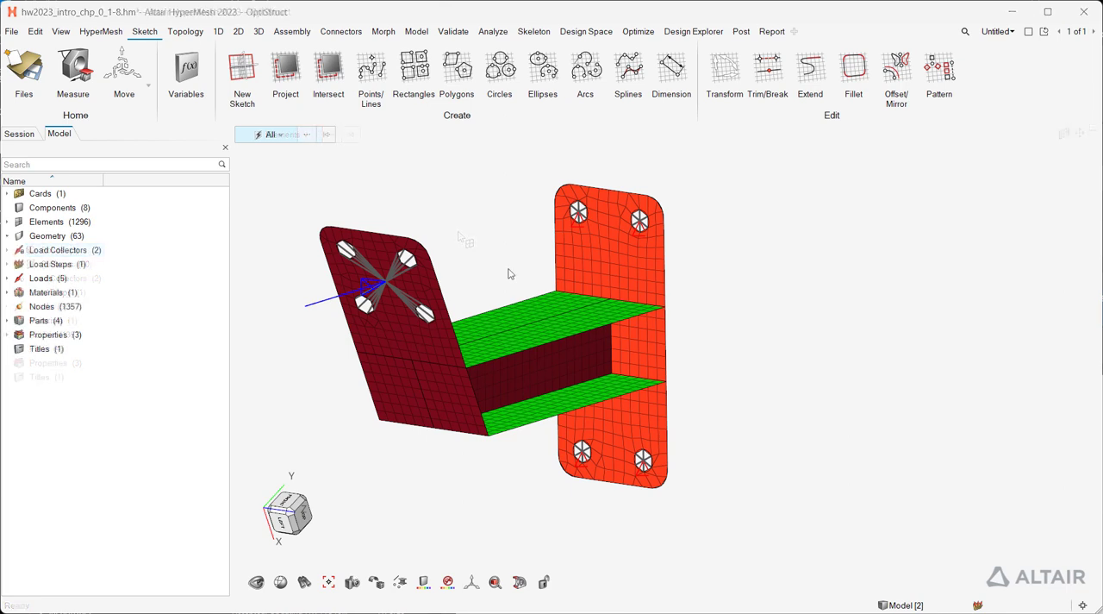
# Target Elements, undo the previous selection with Ctrl+Z, and pick 71 upper dark red plate elements
pyautogui.click(278, 134)
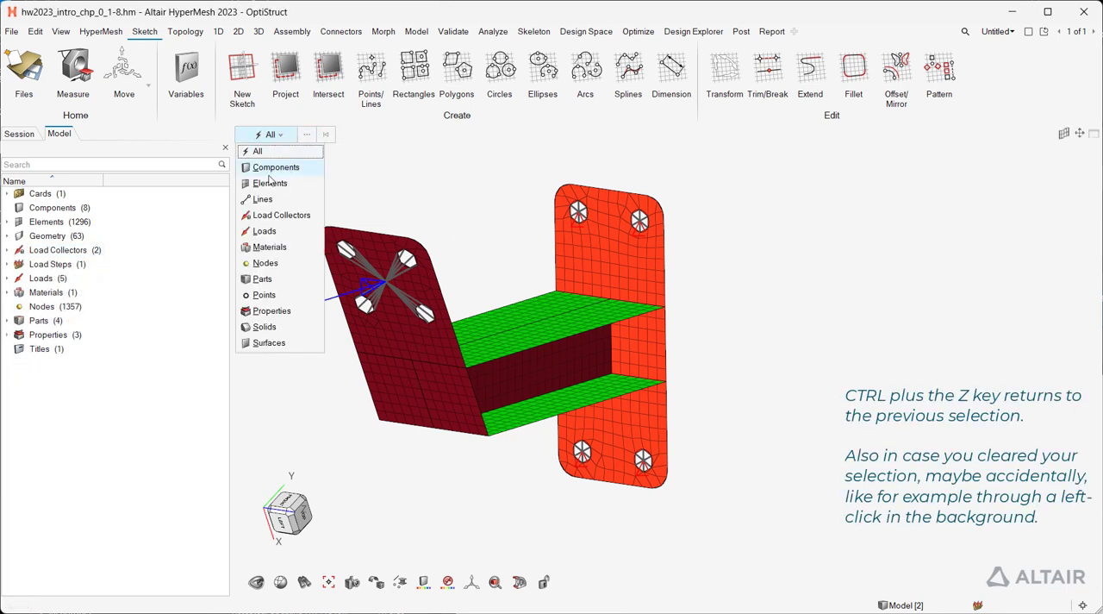
pyautogui.click(269, 183)
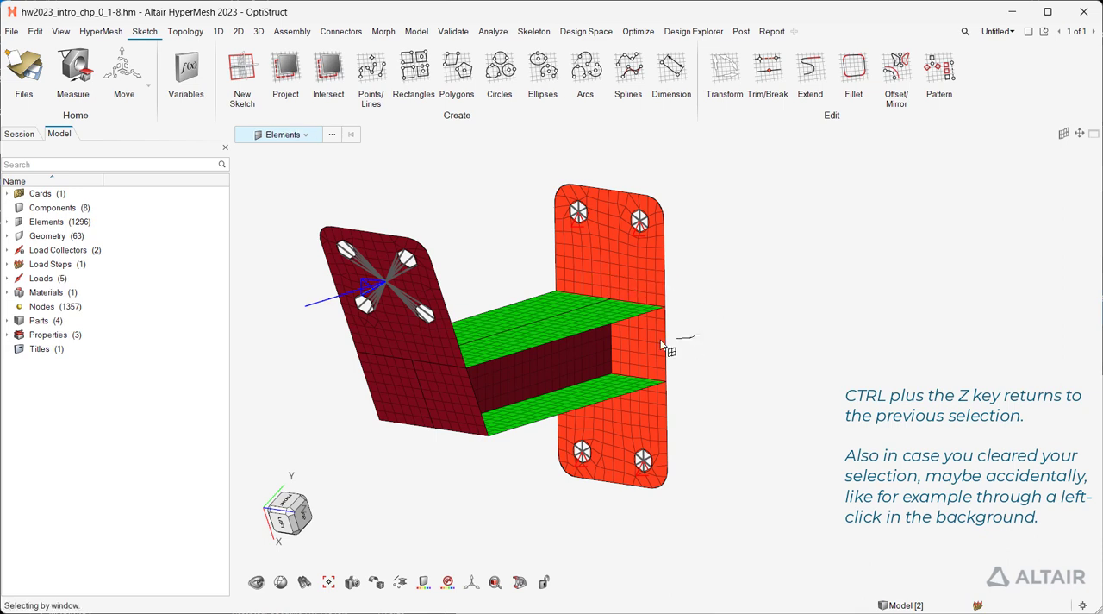
pyautogui.press('Ctrl+z')
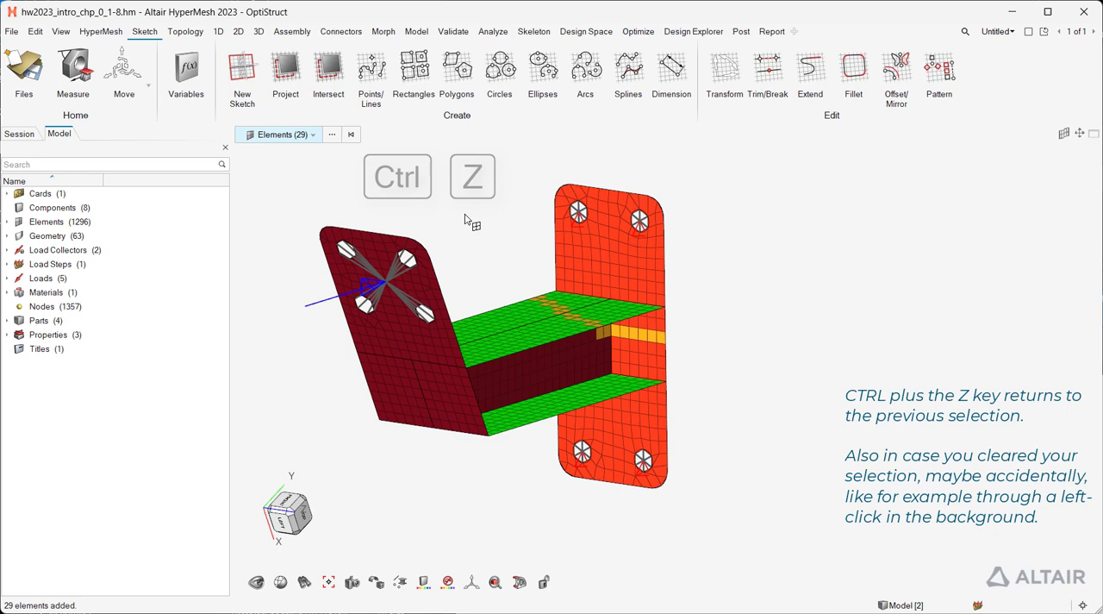
pyautogui.press('ctrl+z')
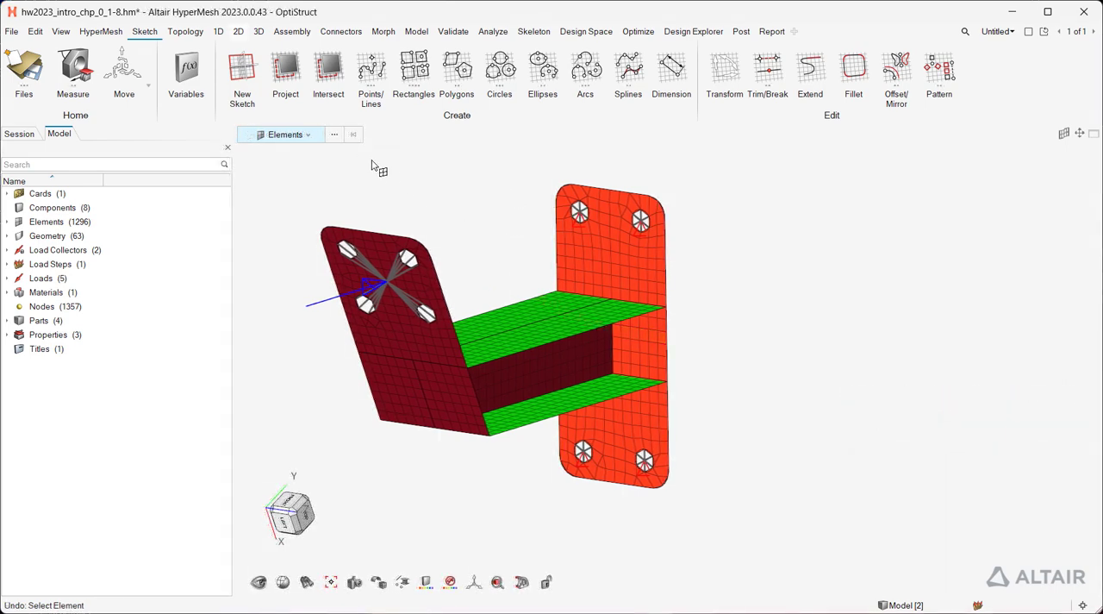
pyautogui.click(388, 276)
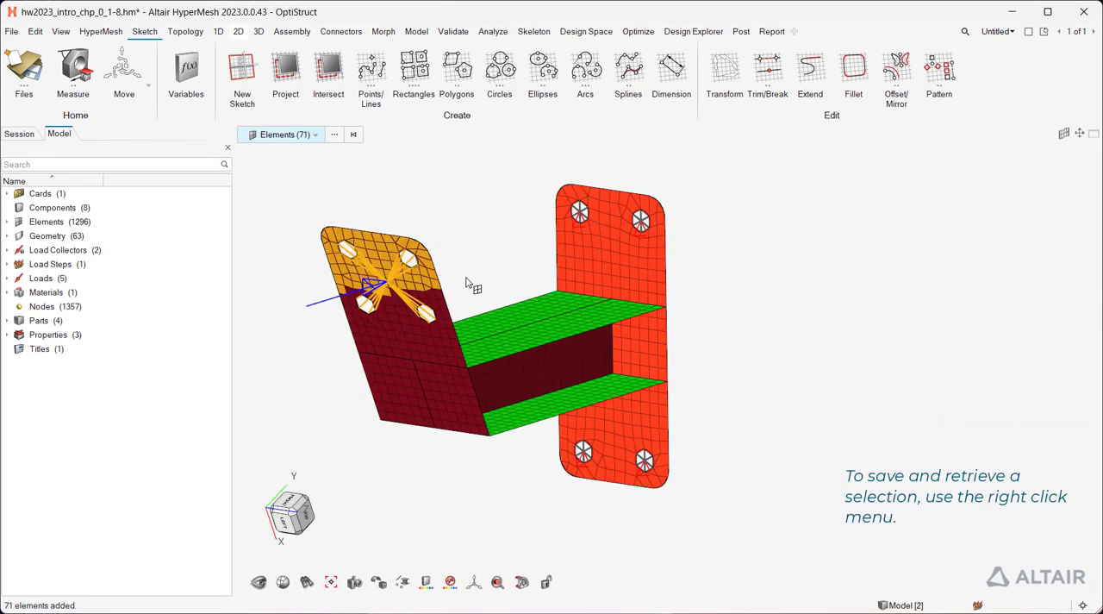